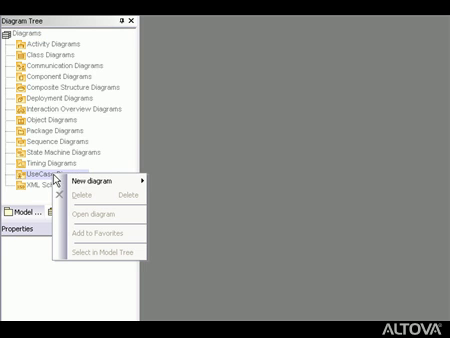
{"action": "mouse_move", "coordinate": [95, 183]}
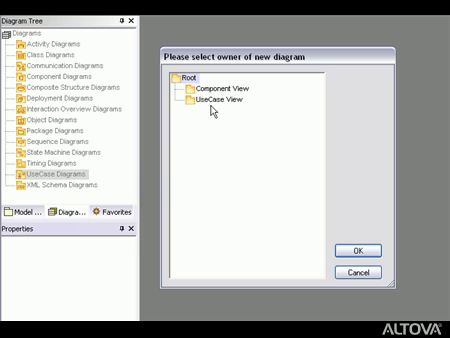
- Make UseCase View the owner of the new use case diagram
{"action": "left_click", "coordinate": [210, 99]}
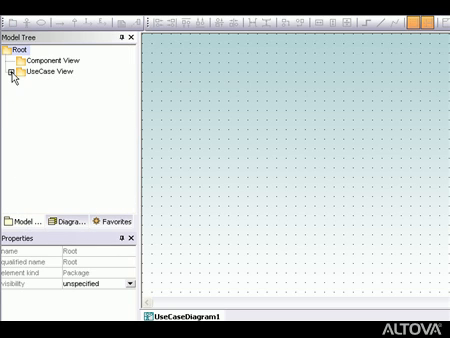
- Name the new actor in the UseCase View 'Standard User'
{"action": "left_click", "coordinate": [14, 73]}
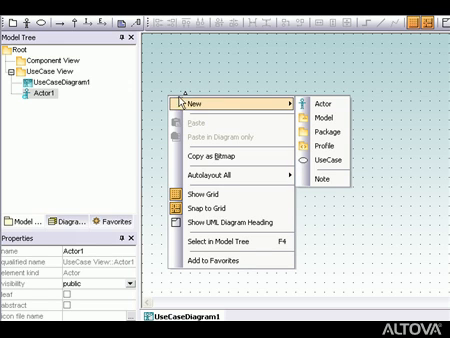
{"action": "mouse_move", "coordinate": [325, 100]}
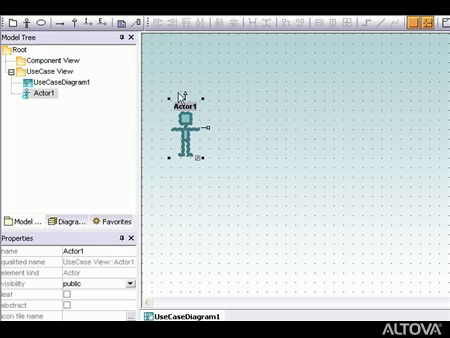
{"action": "mouse_move", "coordinate": [205, 123]}
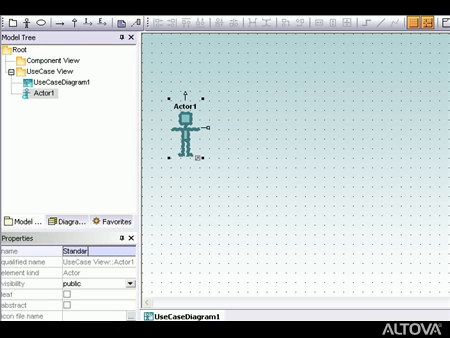
{"action": "type", "text": "Standard User"}
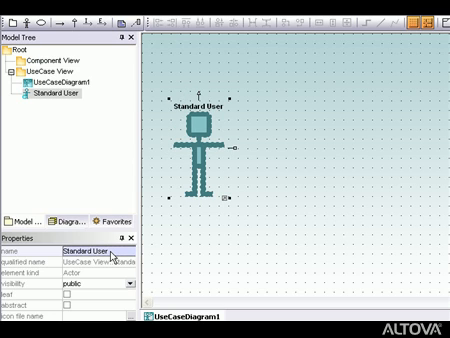
{"action": "mouse_move", "coordinate": [87, 172]}
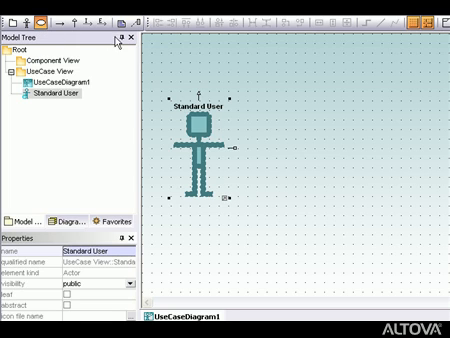
{"action": "mouse_move", "coordinate": [308, 78]}
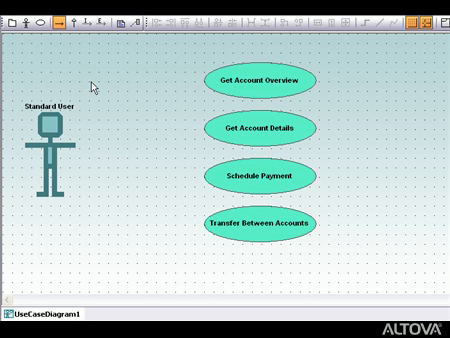
{"action": "mouse_move", "coordinate": [86, 93]}
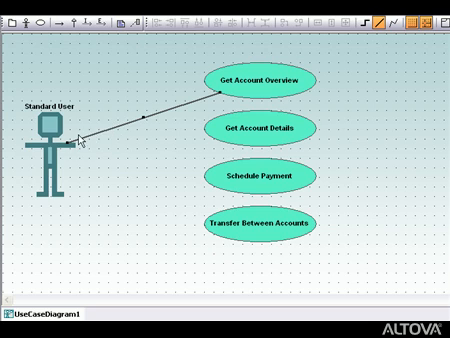
- Draw an association from Standard User to Get Account Overview
{"action": "left_click", "coordinate": [48, 135]}
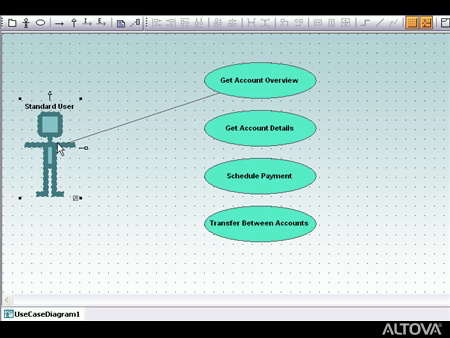
{"action": "mouse_move", "coordinate": [90, 144]}
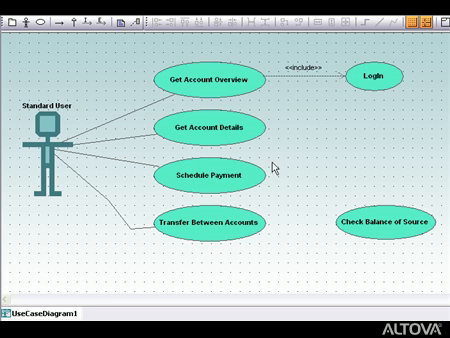
- Complete the remaining associations and the Login include relation on the diagram
{"action": "left_click", "coordinate": [213, 223]}
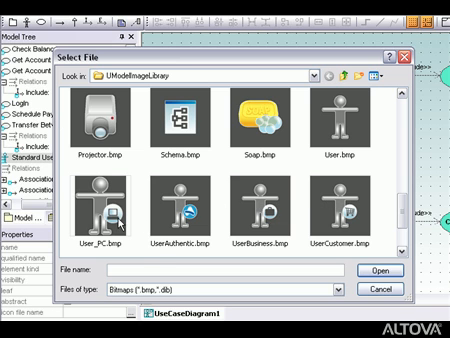
- Set Standard User's icon file to User_PC.bmp from the image library
{"action": "left_click", "coordinate": [112, 200]}
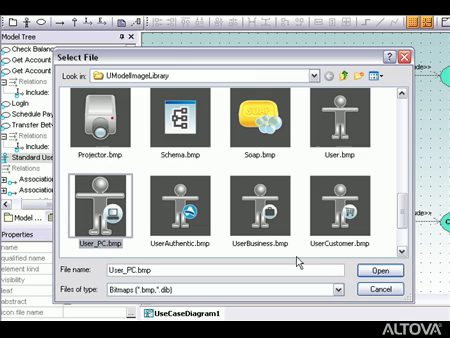
{"action": "left_click", "coordinate": [383, 269]}
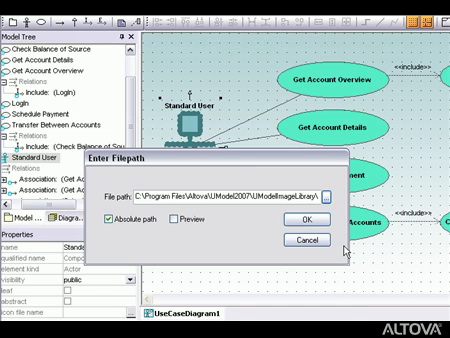
{"action": "left_click", "coordinate": [287, 219]}
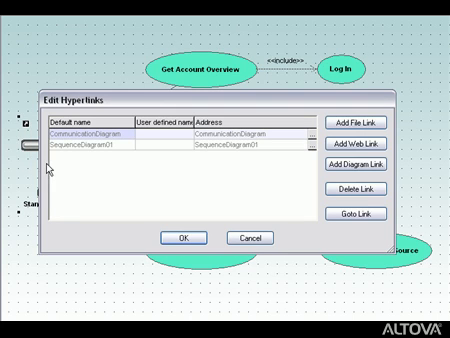
{"action": "mouse_move", "coordinate": [249, 166]}
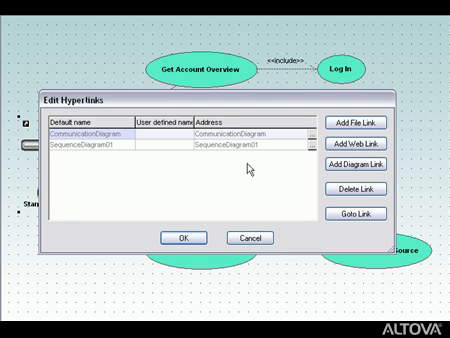
- Add a diagram hyperlink to SequenceDiagram02 on Standard User
{"action": "left_click", "coordinate": [362, 162]}
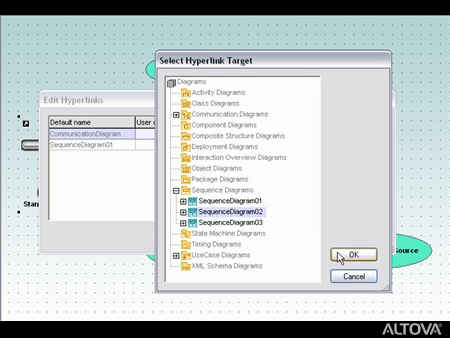
{"action": "left_click", "coordinate": [361, 252]}
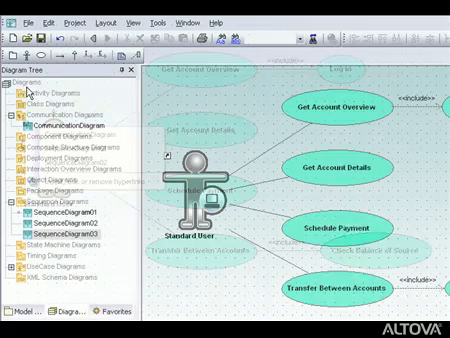
- Open the print preview of UseCaseDiagram1 from the File menu's Print
{"action": "left_click", "coordinate": [15, 18]}
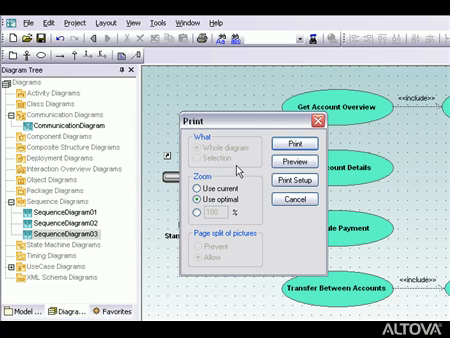
{"action": "left_click", "coordinate": [281, 169]}
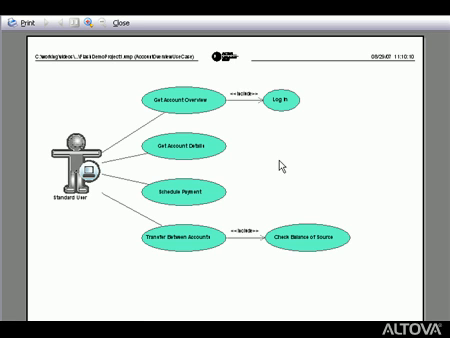
{"action": "mouse_move", "coordinate": [226, 104]}
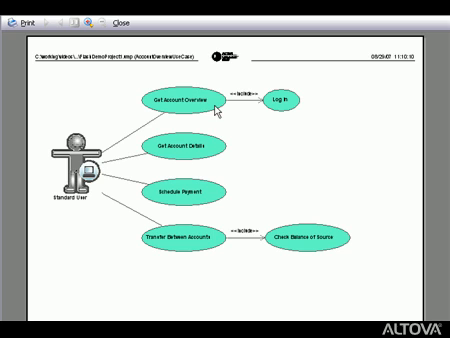